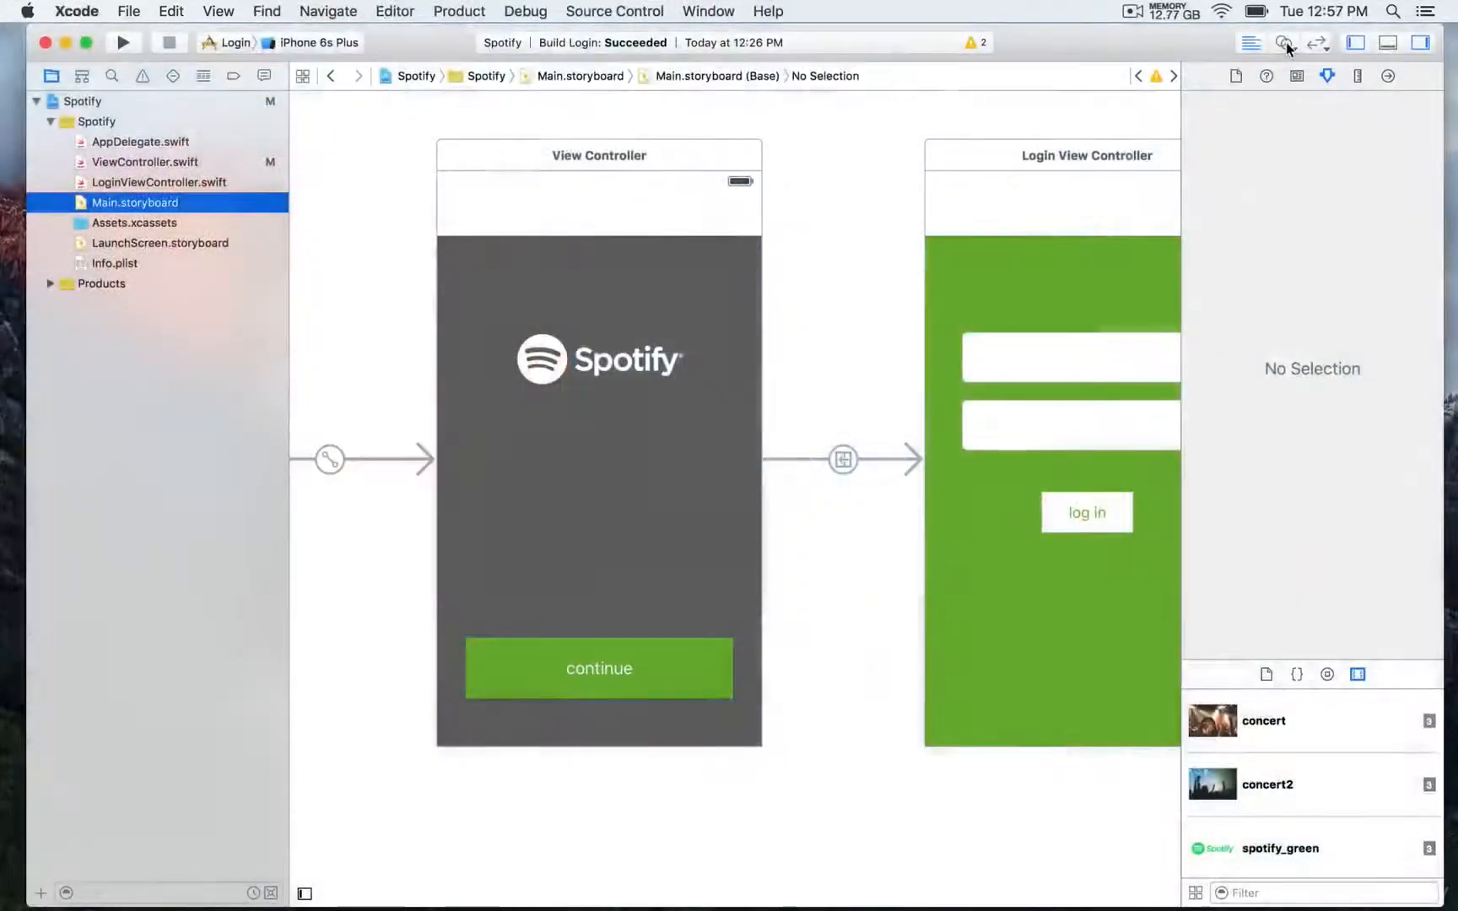
Step: Show ViewController.swift in the assistant editor beside Main.storyboard
left_click(1283, 43)
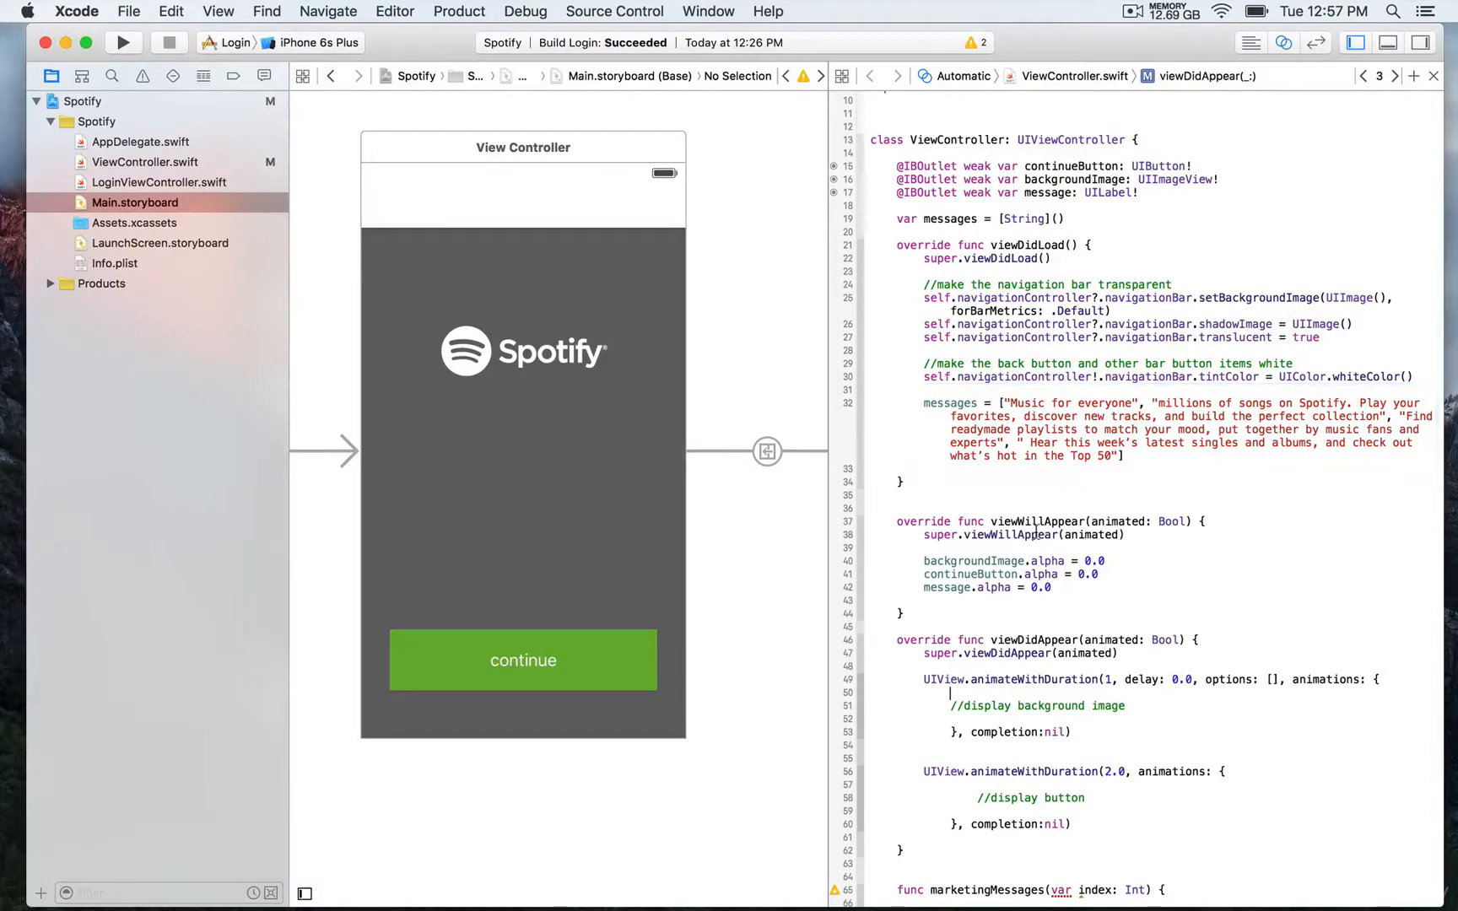
Step: Build and run the Spotify scheme on the iPhone 6s Plus simulator
left_click(121, 42)
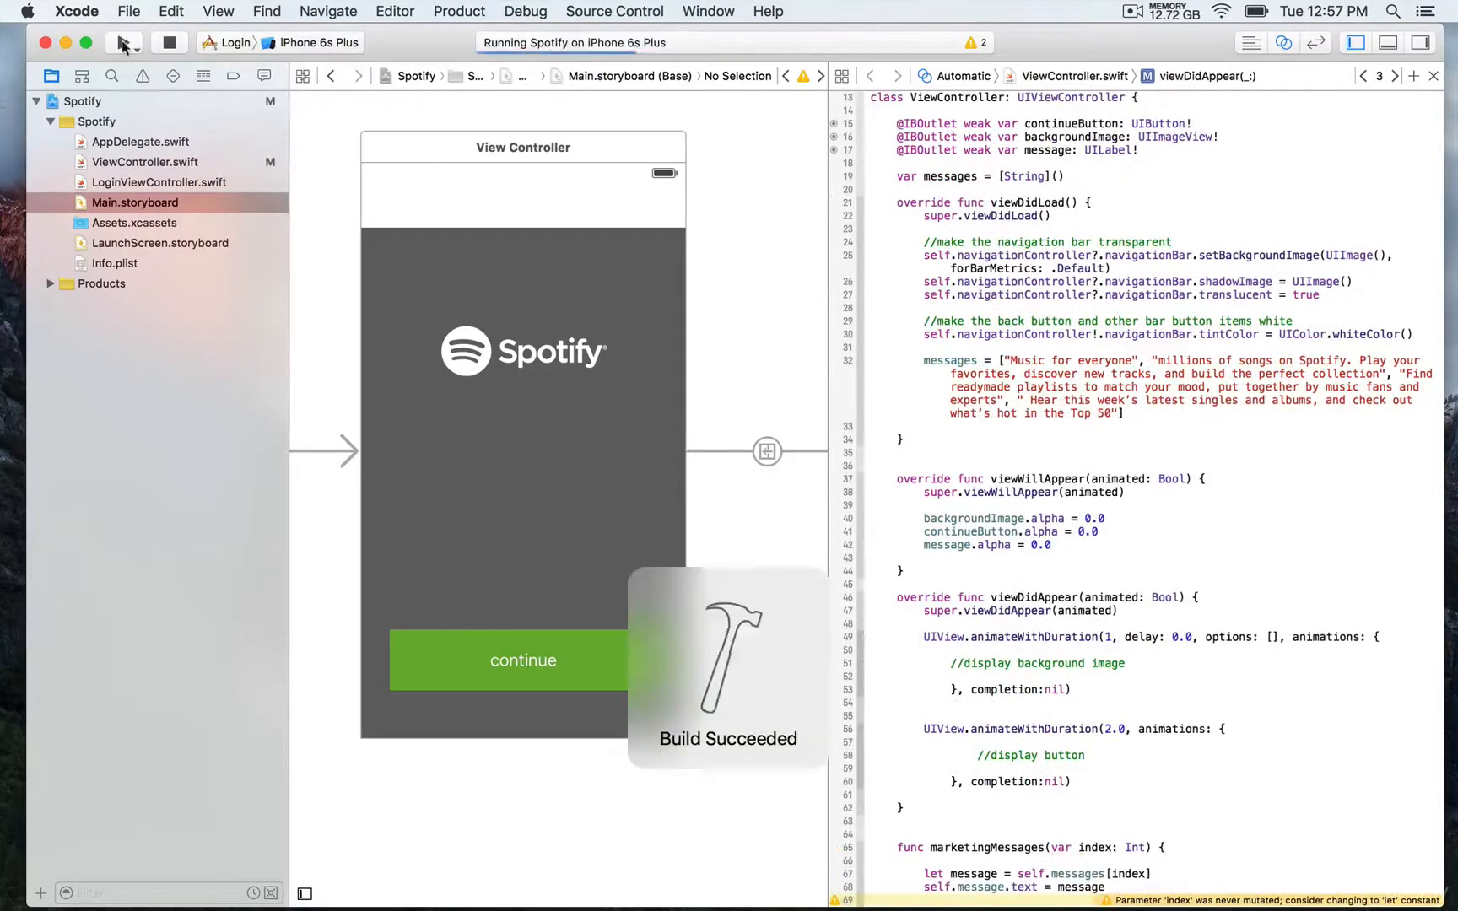